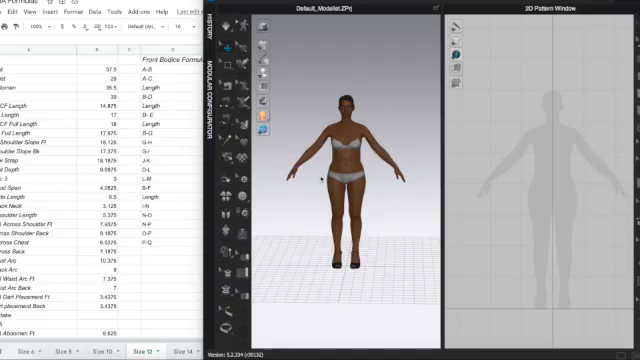
mouse_move(332, 97)
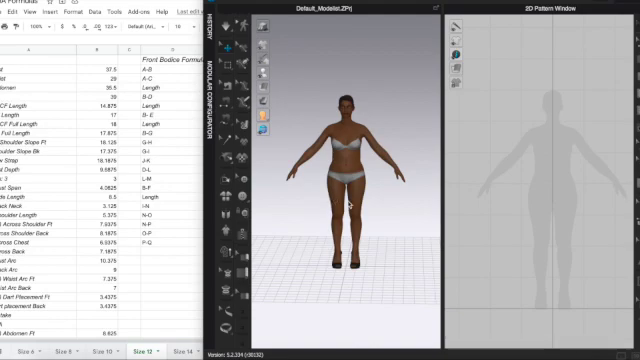
mouse_move(551, 199)
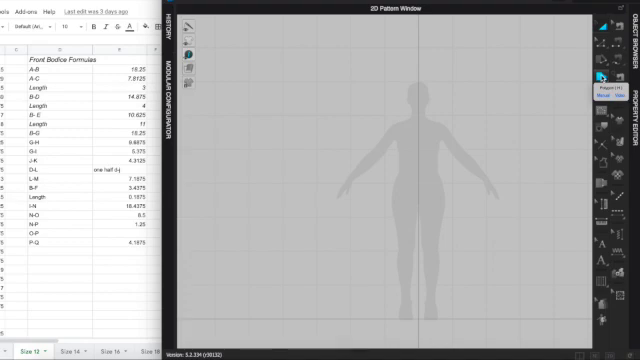
Select the Rectangle tool in the maximized 2D Pattern Window.
click(609, 73)
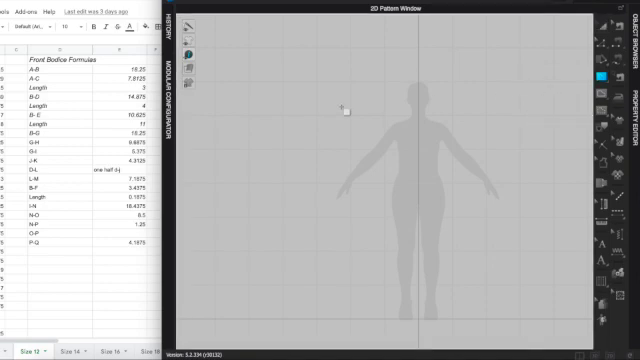
mouse_move(393, 107)
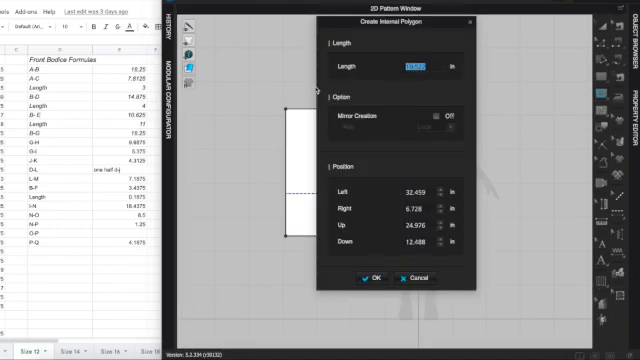
Enter 18.25 inches as the length of the vertical A–B internal line.
text(18.2)
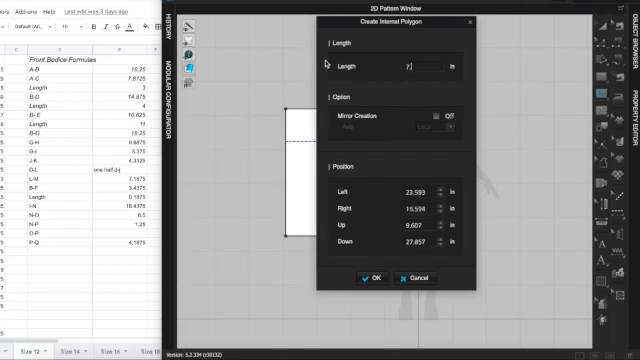
Give the A–C internal line from point A a length of 7.8125 inches.
text(7.812)
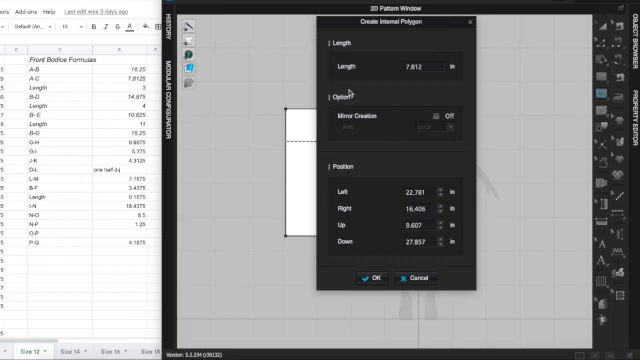
click(370, 278)
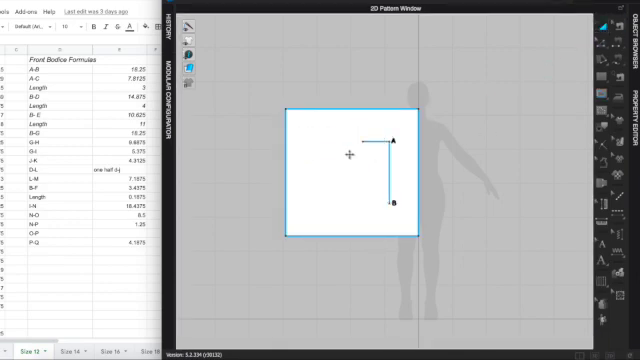
mouse_move(305, 177)
text(14.875)
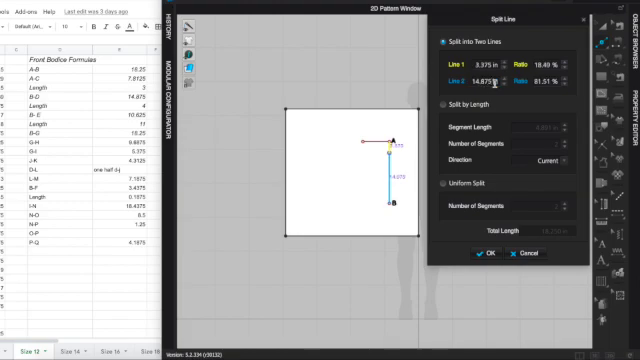
Split line A–B into 3.375 and 14.875 inch parts to place point D.
click(485, 253)
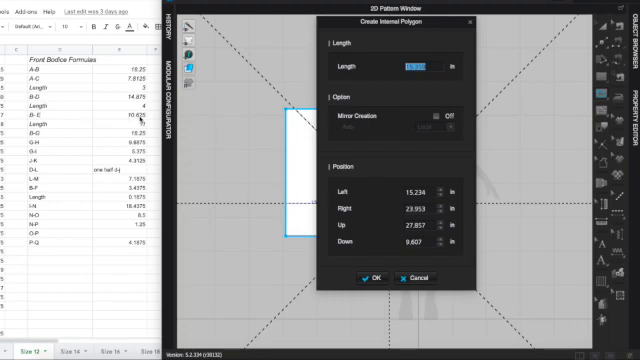
Create the horizontal B–E internal line from point B at 10.625 inches.
text(10.625)
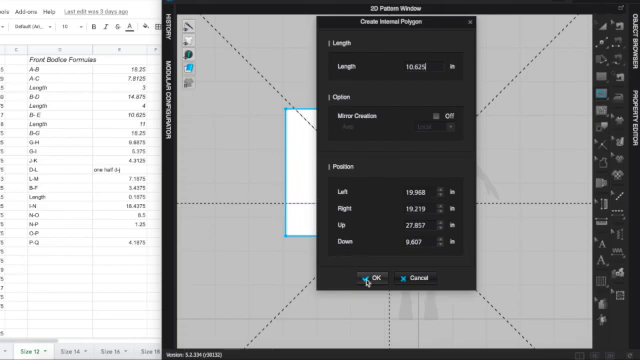
click(370, 277)
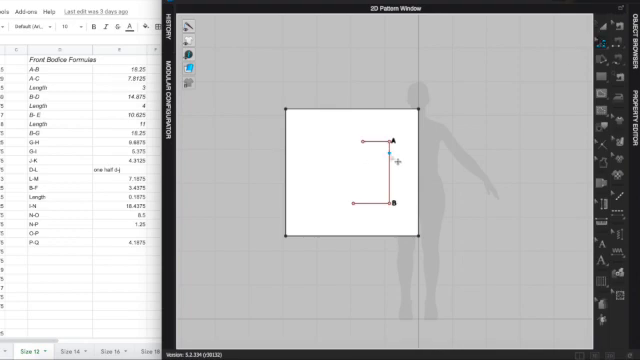
Add perpendicular internal lines: 4 inches from point D, 11 inches from point E.
right_click(398, 138)
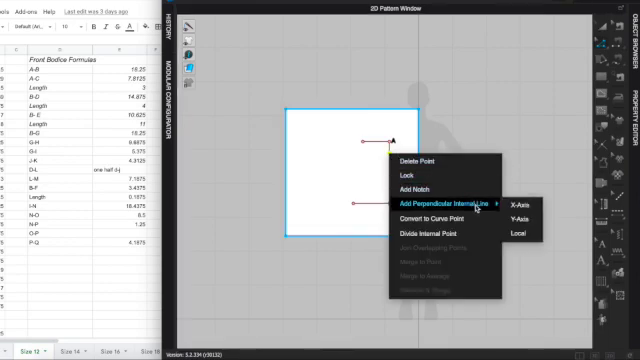
mouse_move(517, 202)
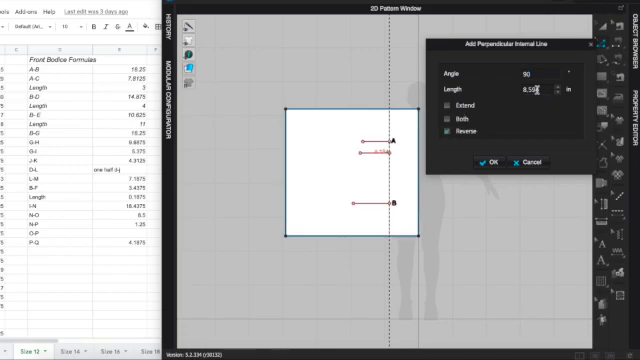
text(4)
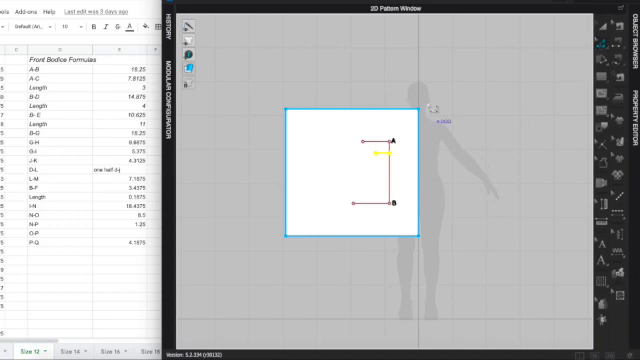
right_click(367, 138)
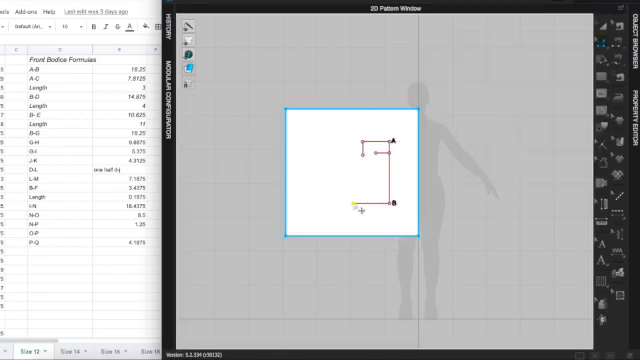
right_click(360, 210)
text(11)
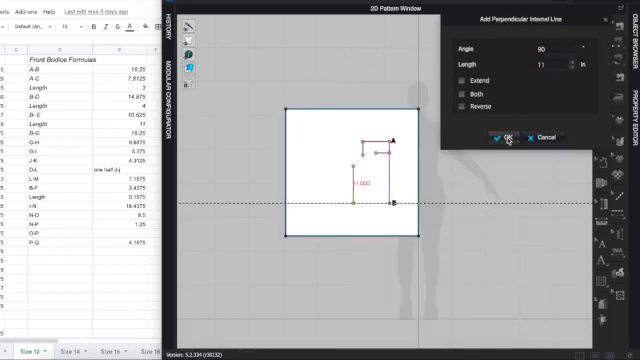
click(476, 137)
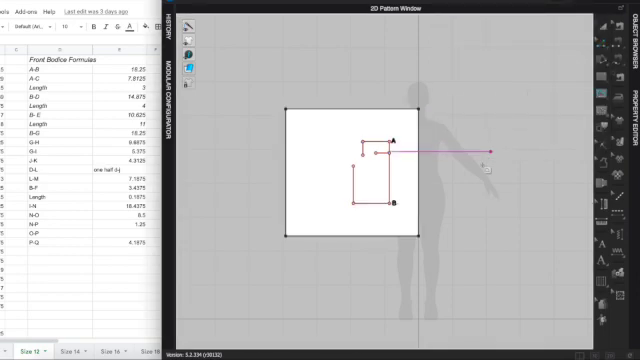